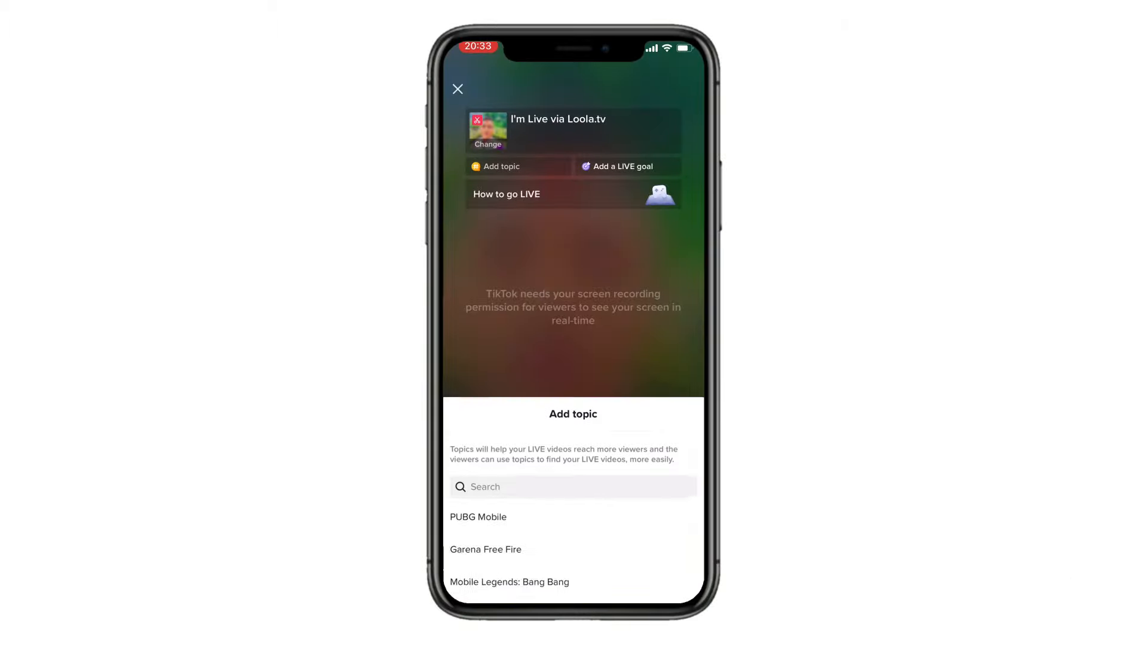
Choose PUBG Mobile as the LIVE topic and submit the LIVE access application.
left_click(478, 517)
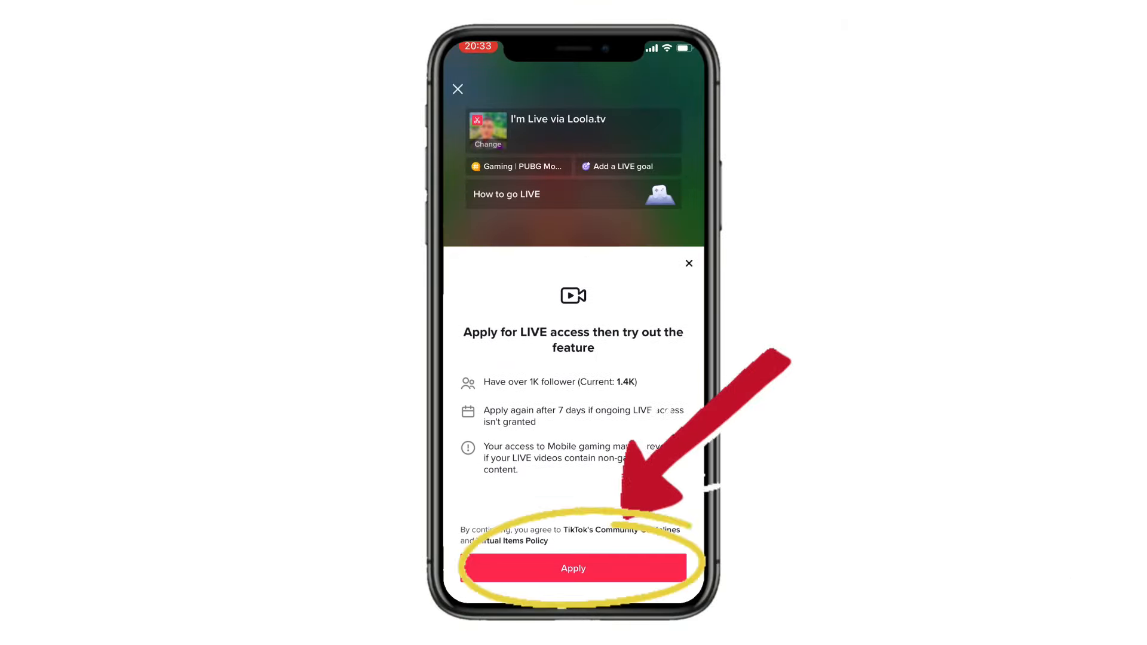
left_click(572, 567)
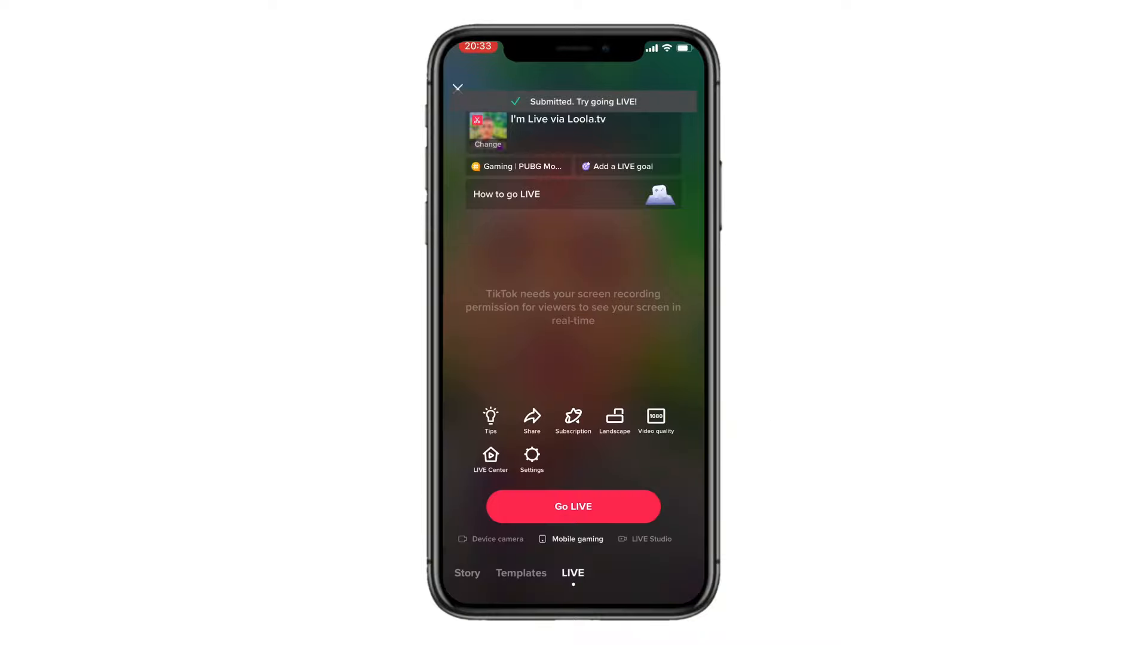
left_click(572, 506)
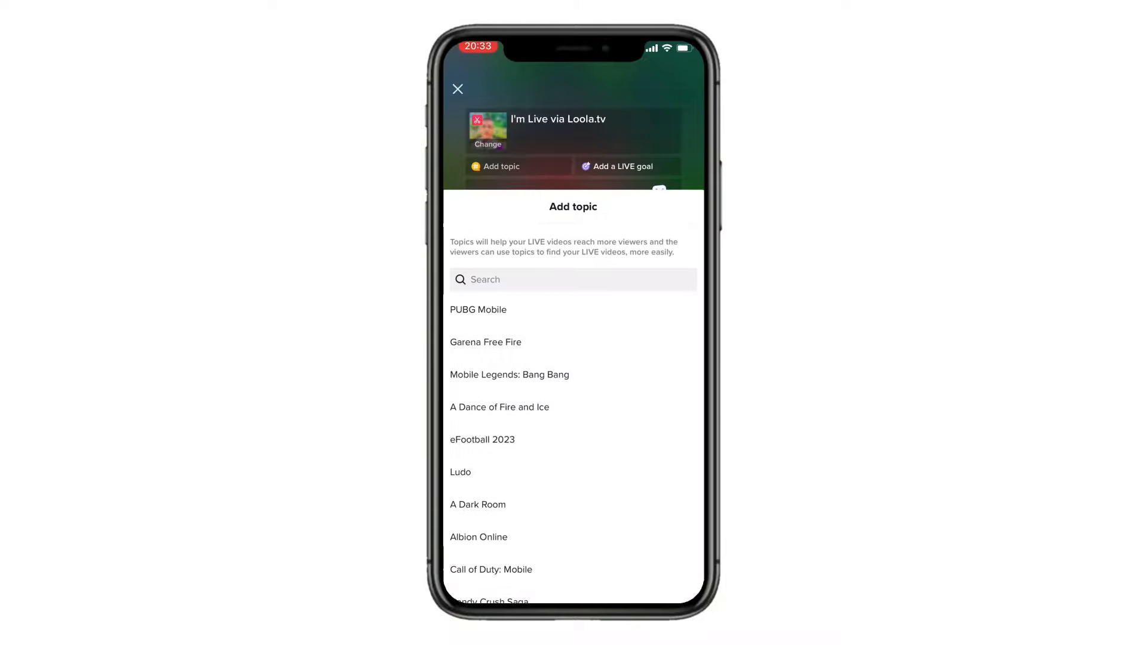
Close the Add topic sheet and leave TikTok for the iPhone home screen.
left_click(478, 310)
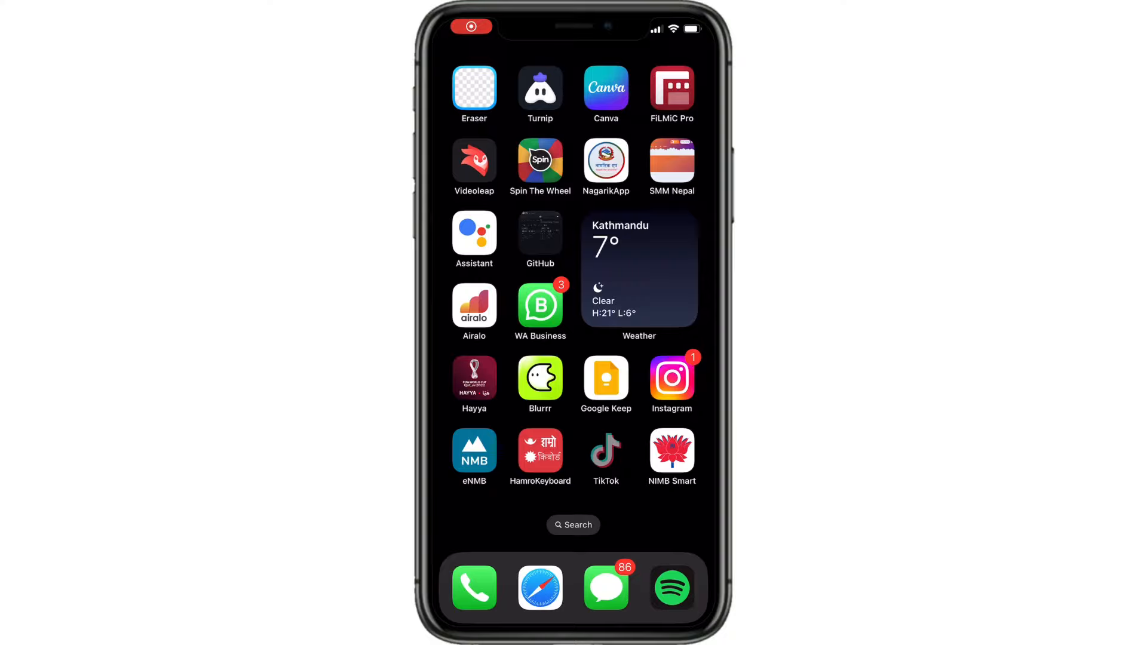
Reopen TikTok, go to the profile page and bring up its options sheet.
left_click(606, 451)
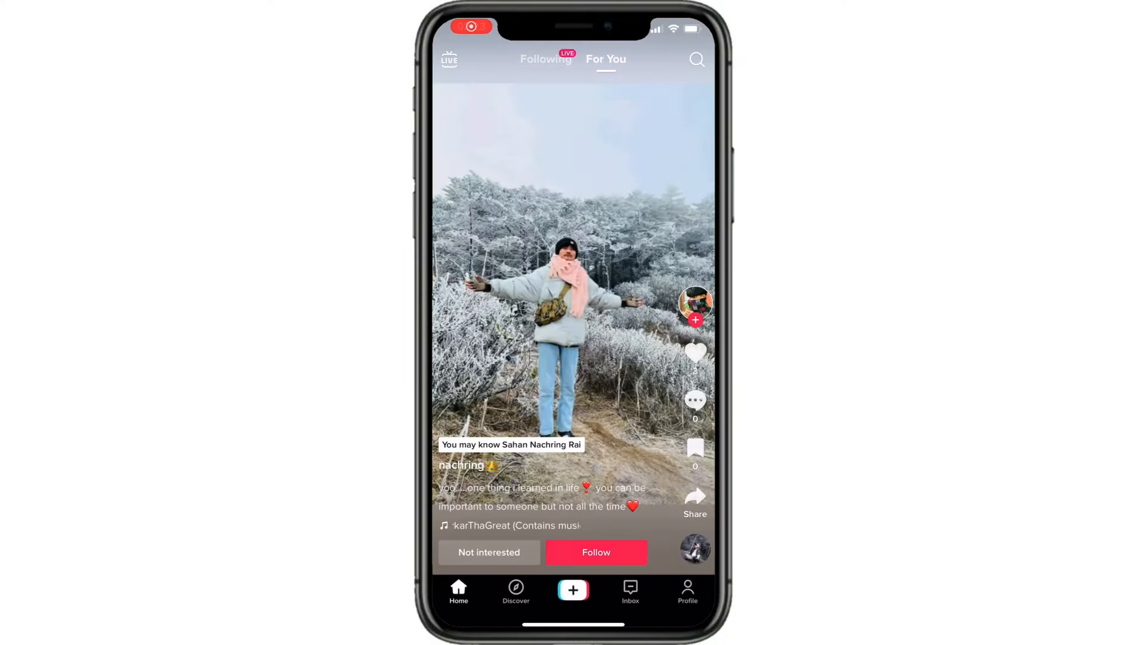
left_click(573, 589)
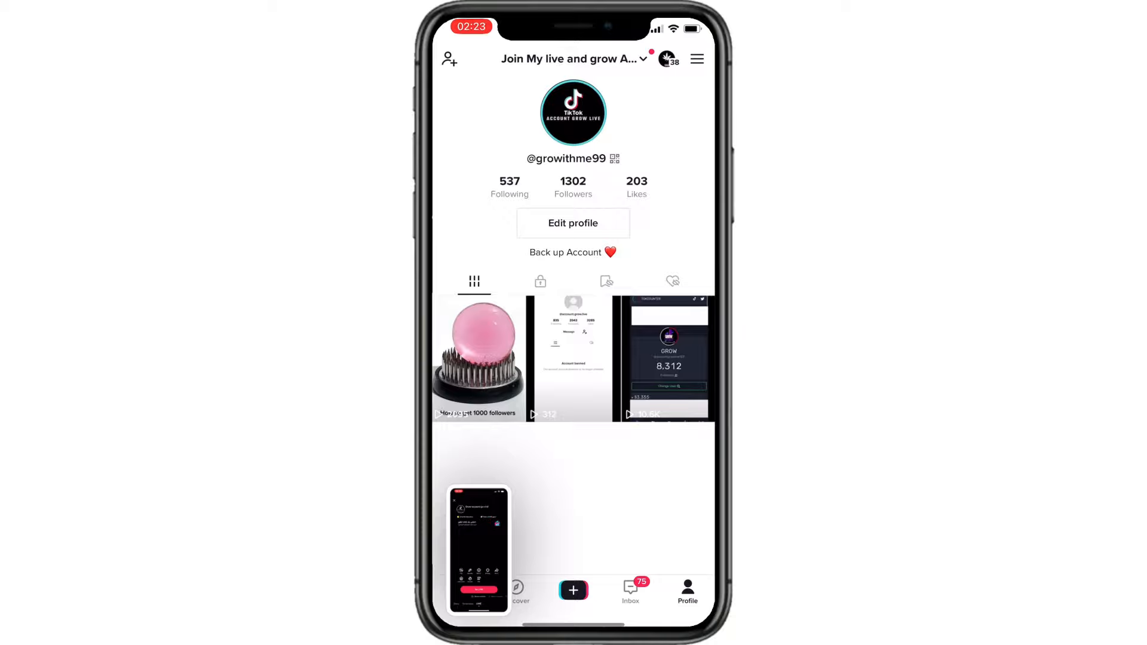
left_click(696, 59)
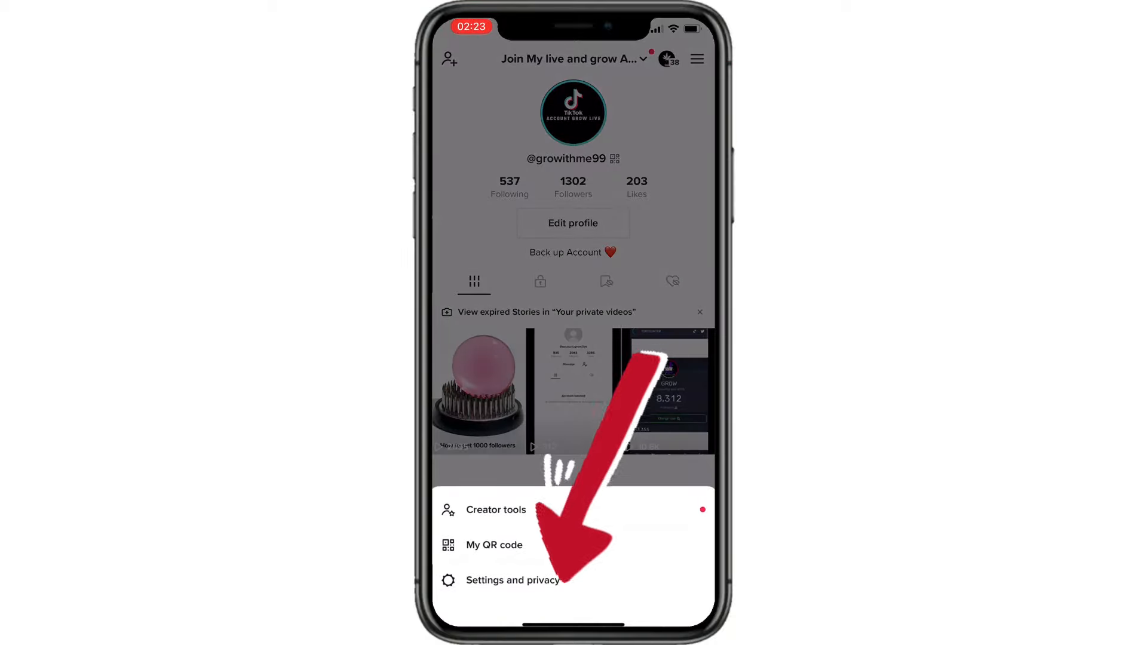
From Settings and privacy, report a problem under LIVE > Other hosting LIVE issues.
left_click(514, 581)
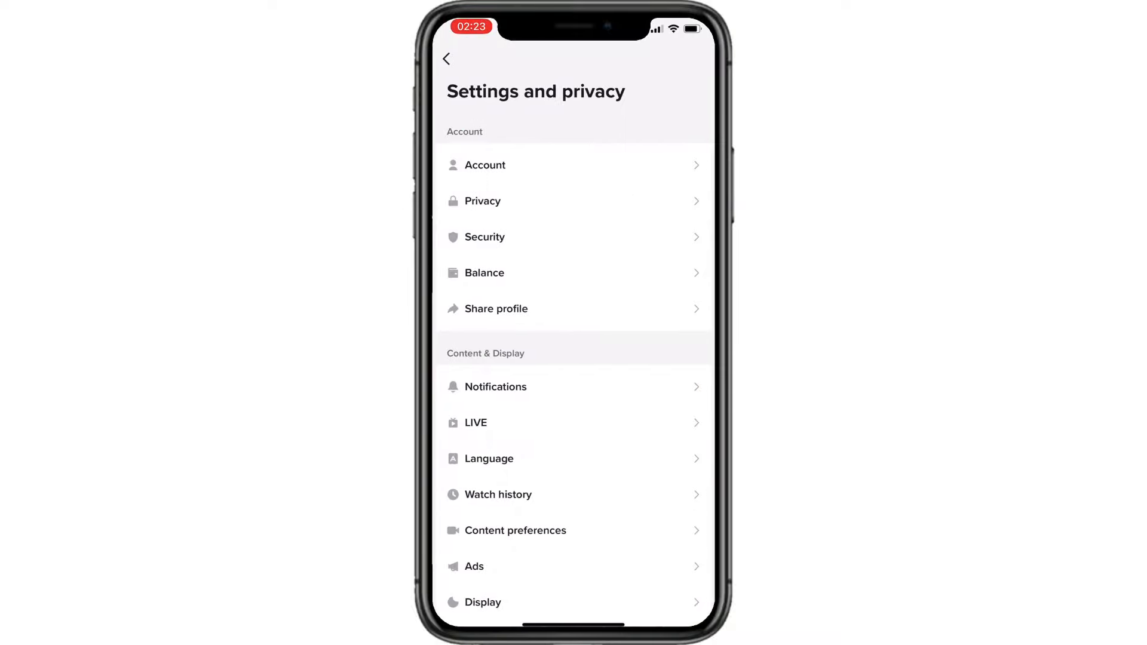
scroll("down", 3)
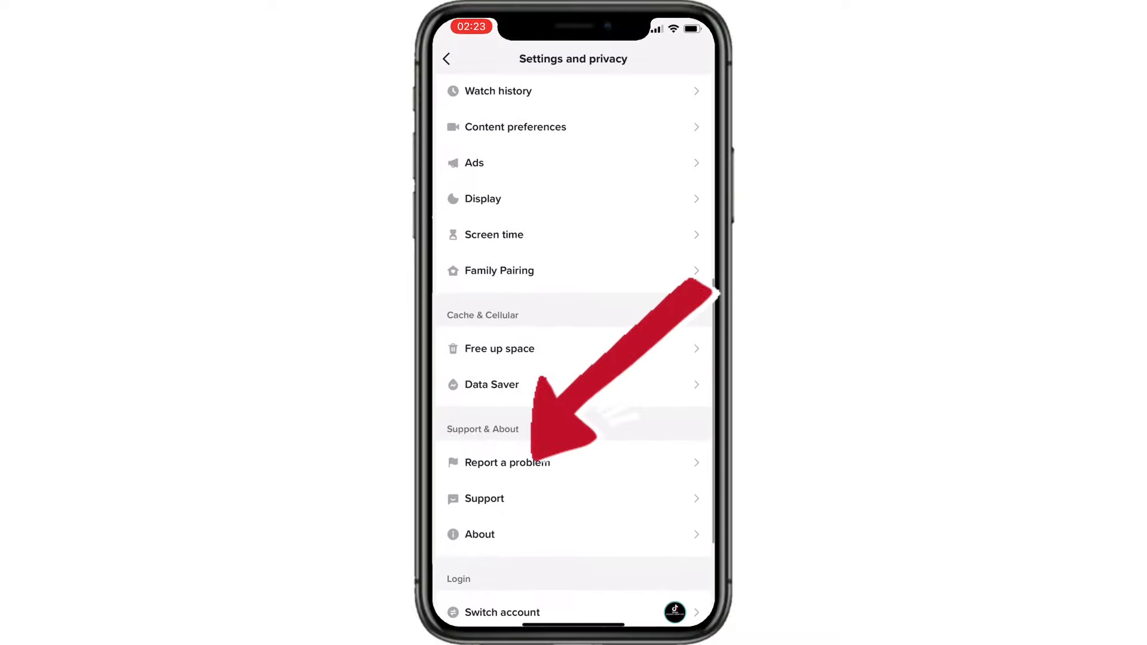
left_click(507, 462)
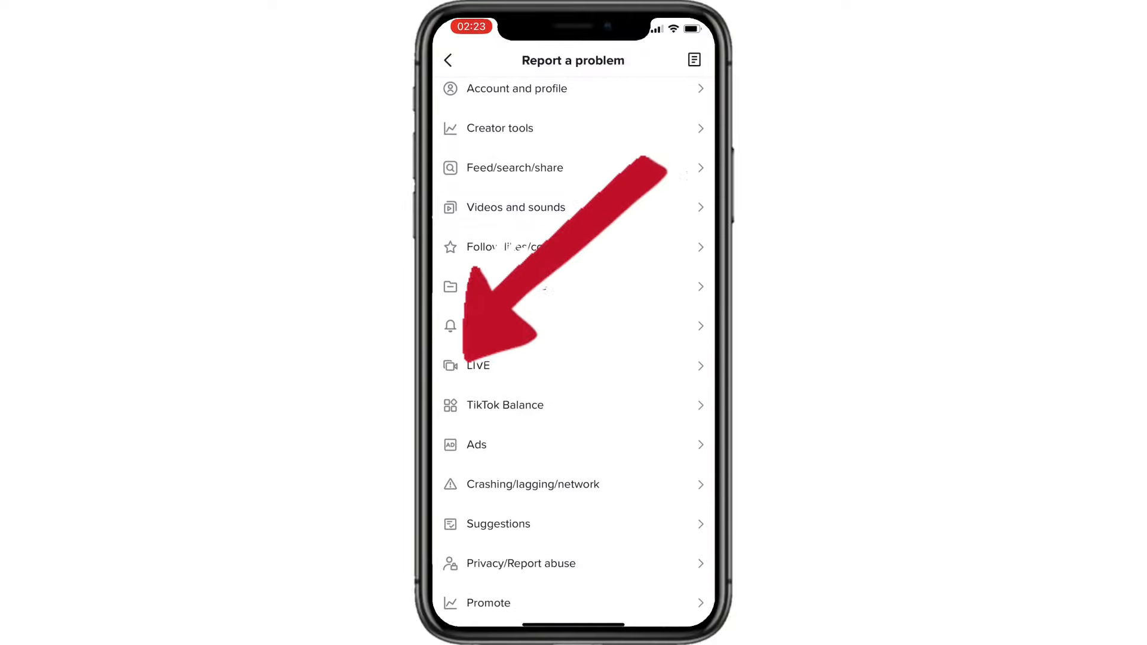
left_click(478, 365)
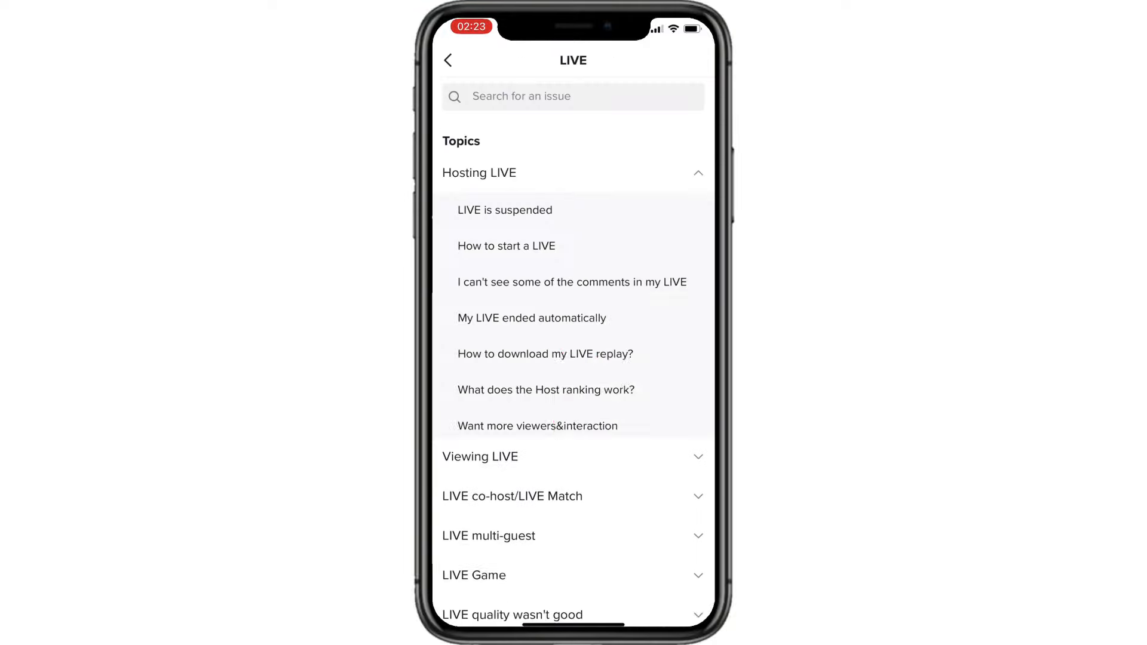
scroll("down", 3)
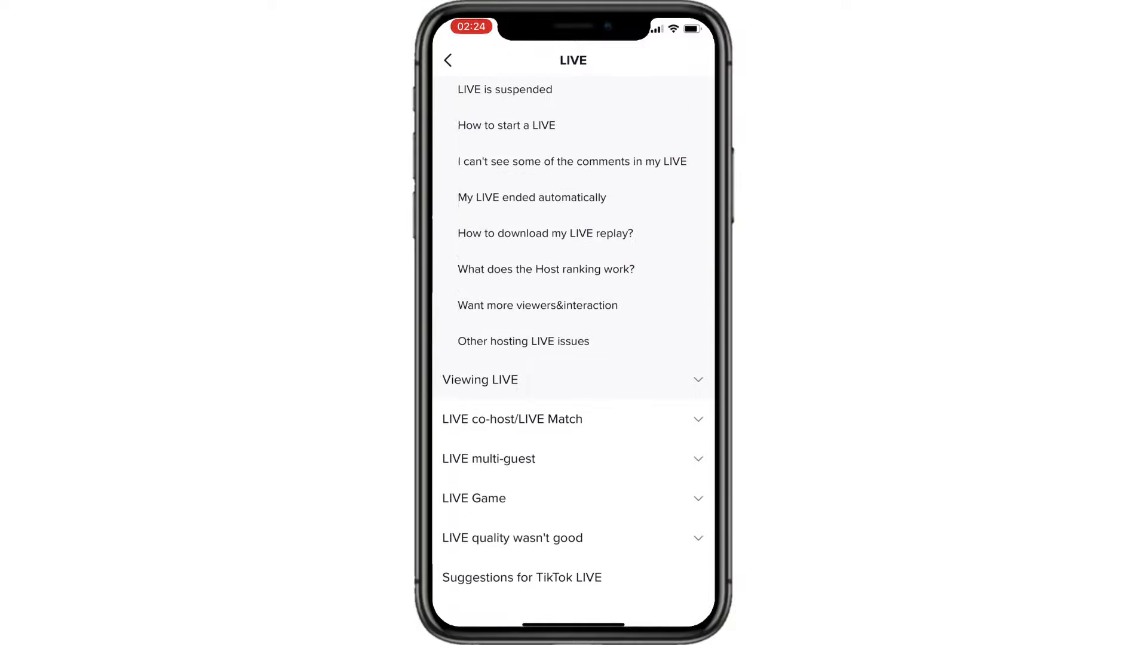
left_click(523, 341)
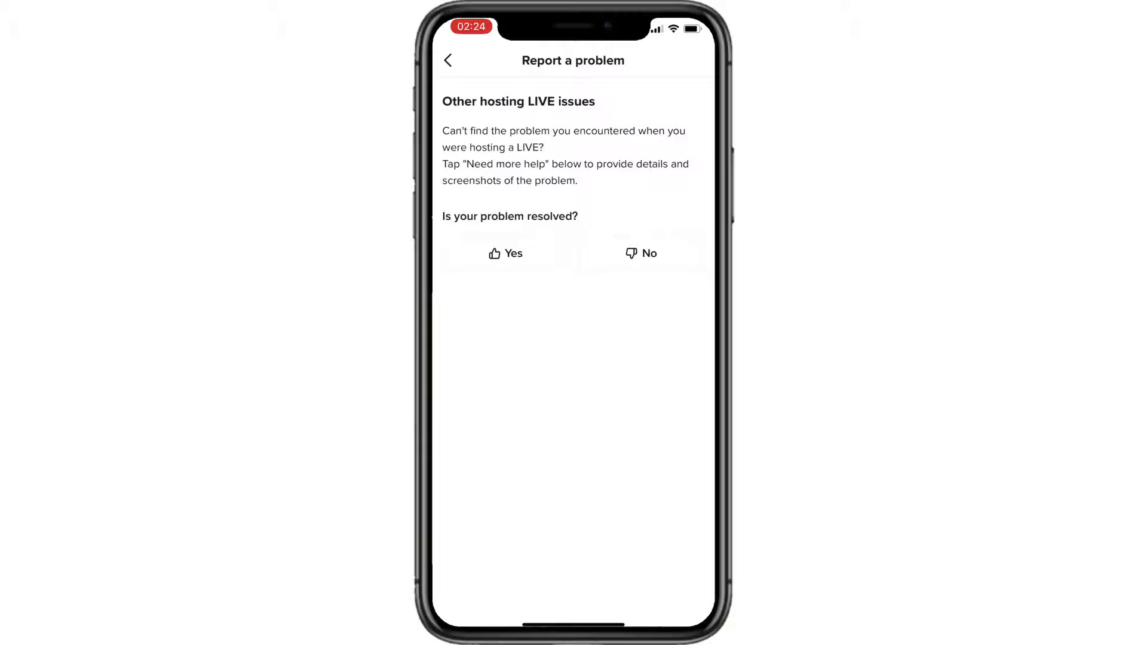
Mark the problem as unresolved and request more help with a detailed report.
left_click(504, 253)
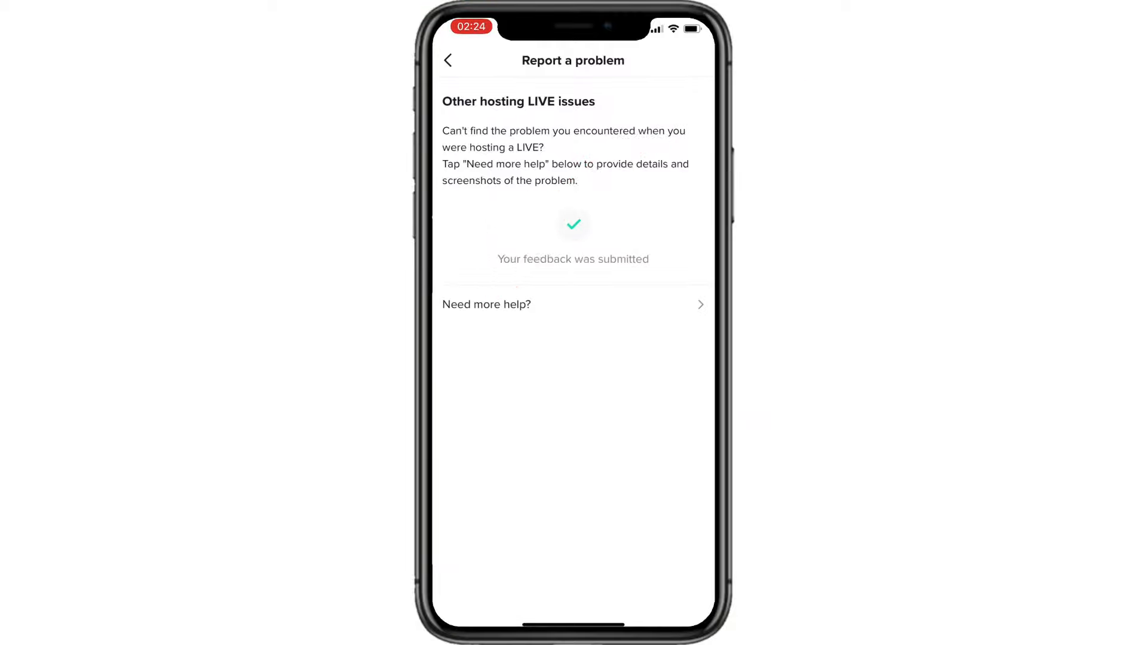
left_click(487, 304)
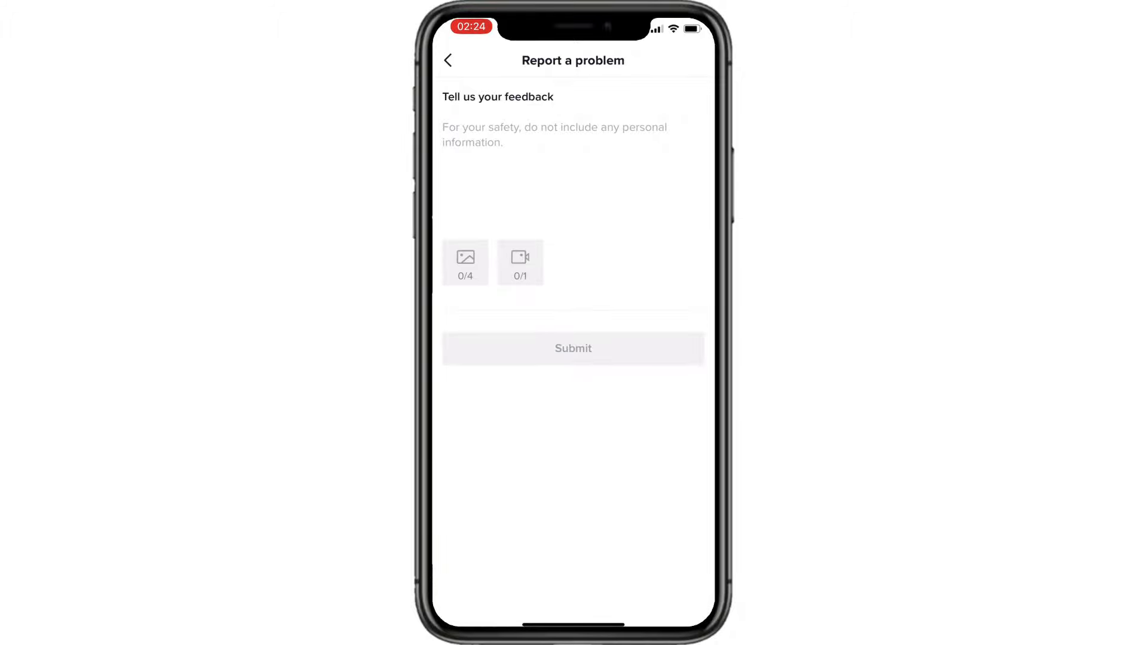
left_click(554, 135)
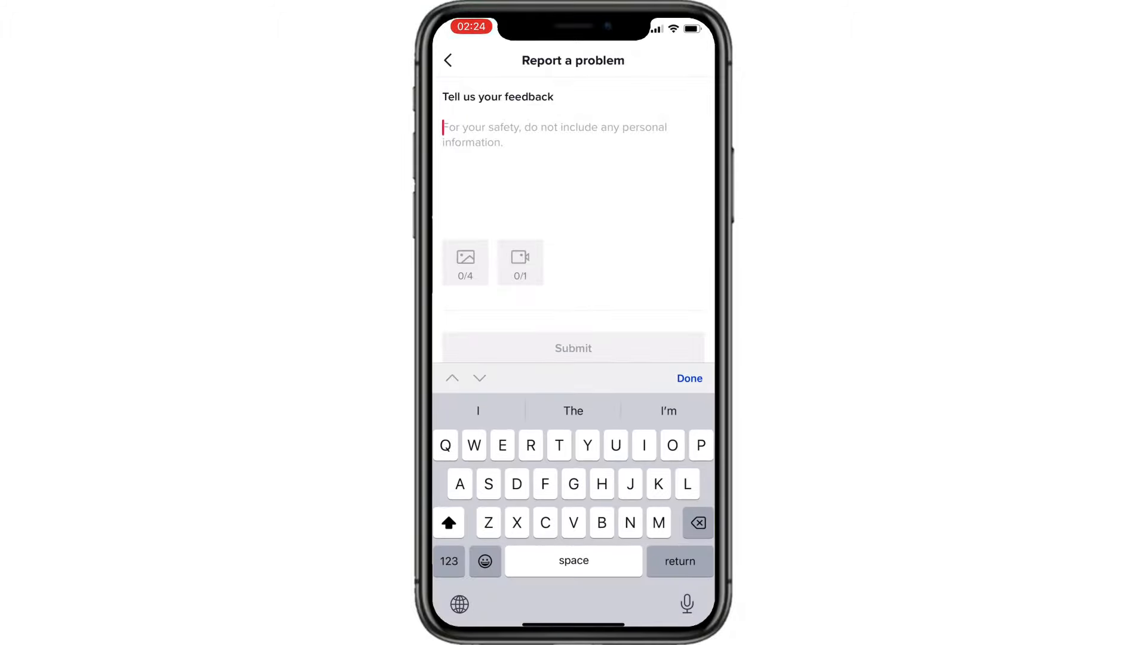
Attach an album screenshot, write 'Please enable my mobile gaming mode' and submit the feedback.
left_click(465, 263)
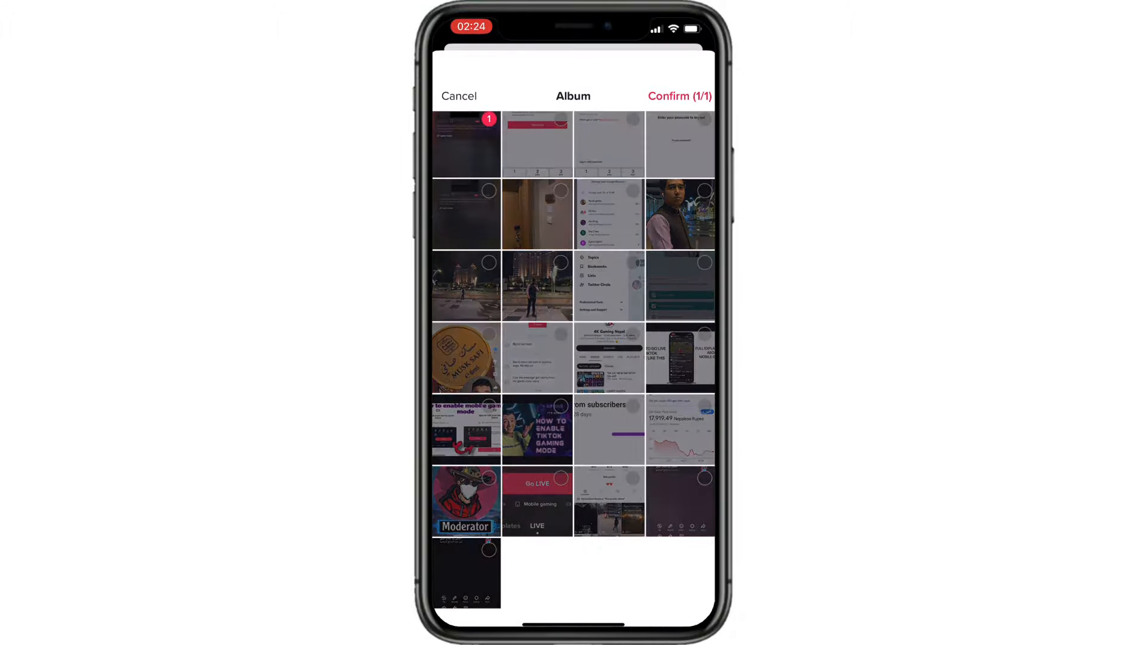
left_click(679, 96)
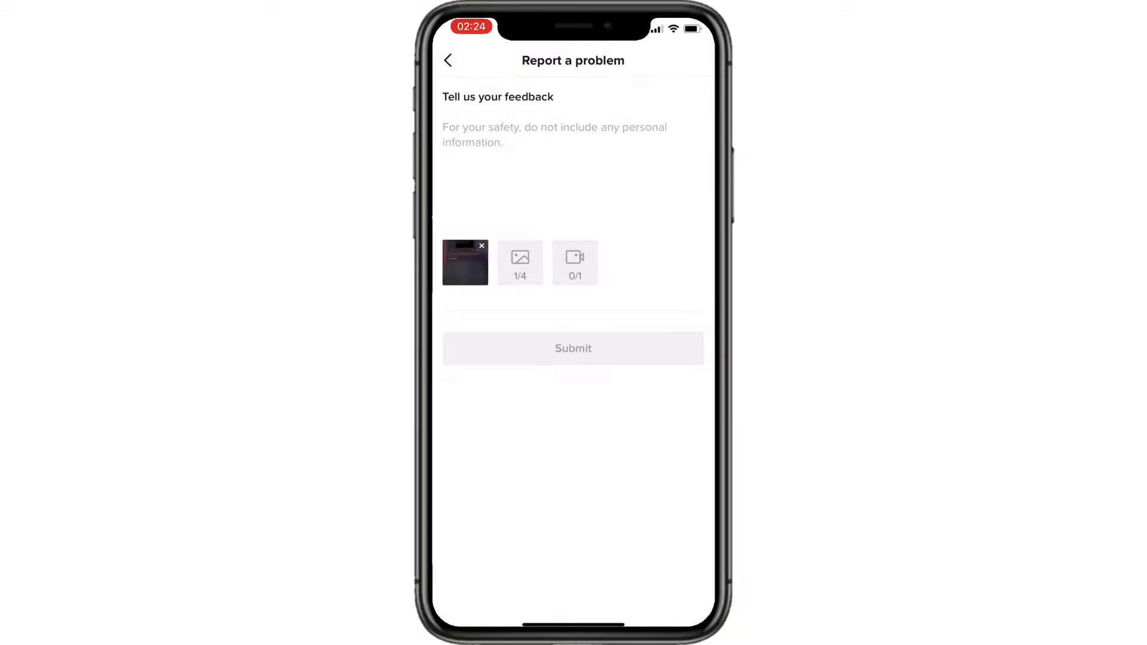
type("Please enable my mobile gaming mode")
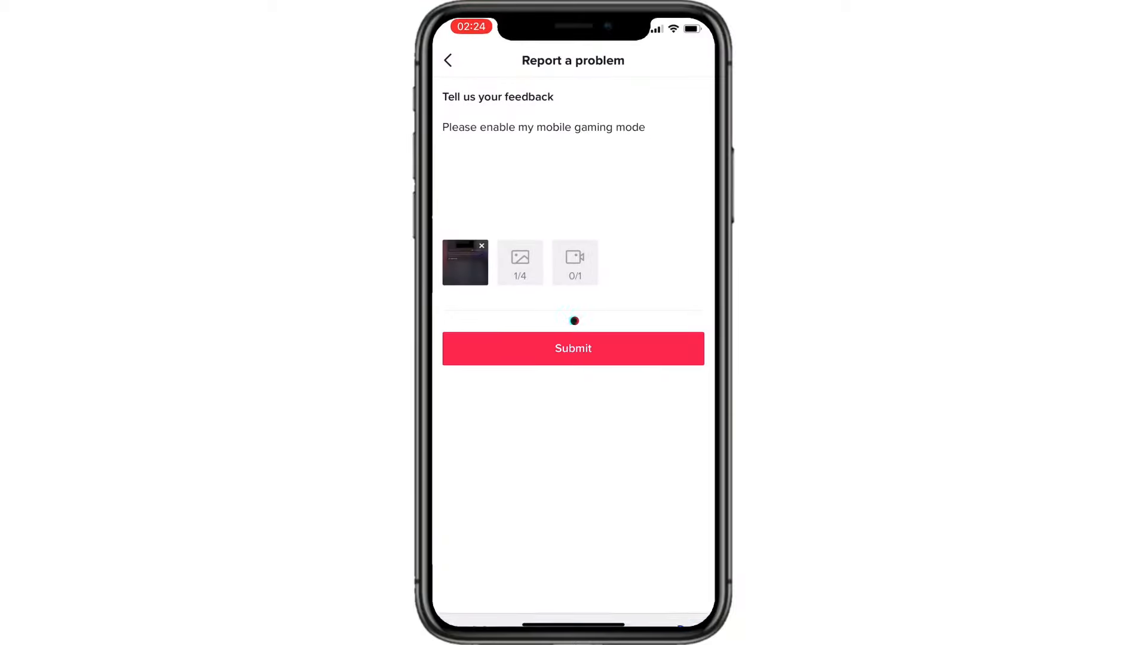
left_click(573, 348)
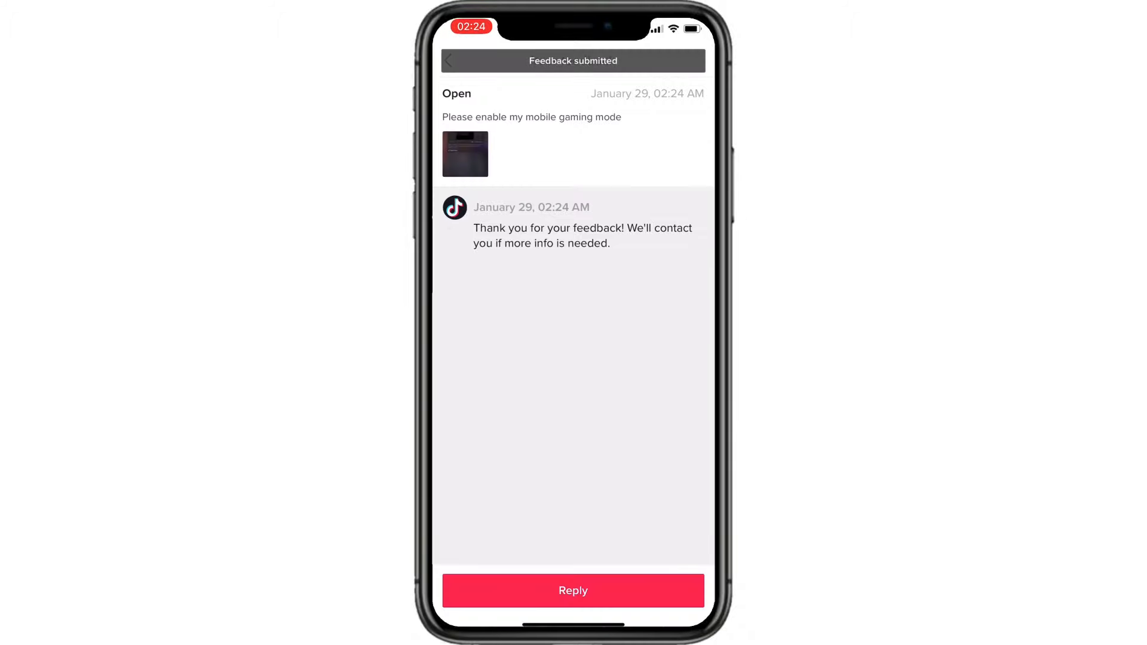